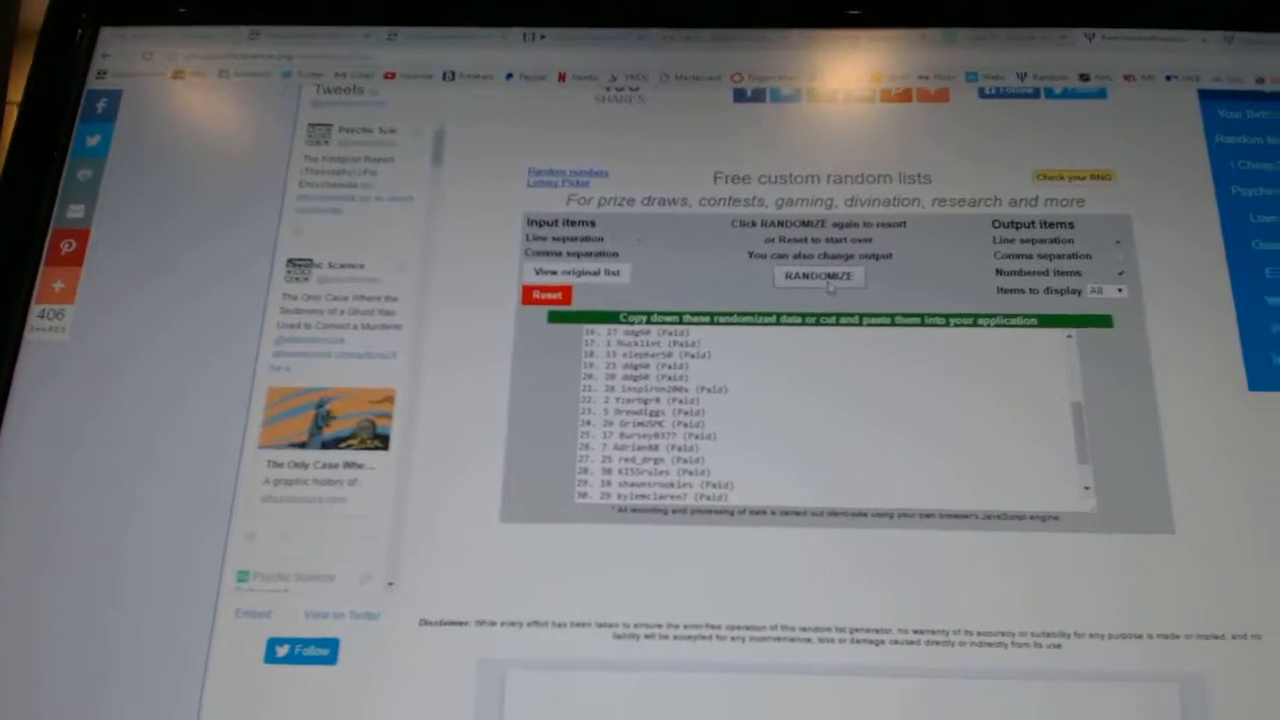
Step: Run RANDOMIZE twice on the numbered participant list to get a fresh shuffled order
{"action": "left_click", "coordinate": [820, 278]}
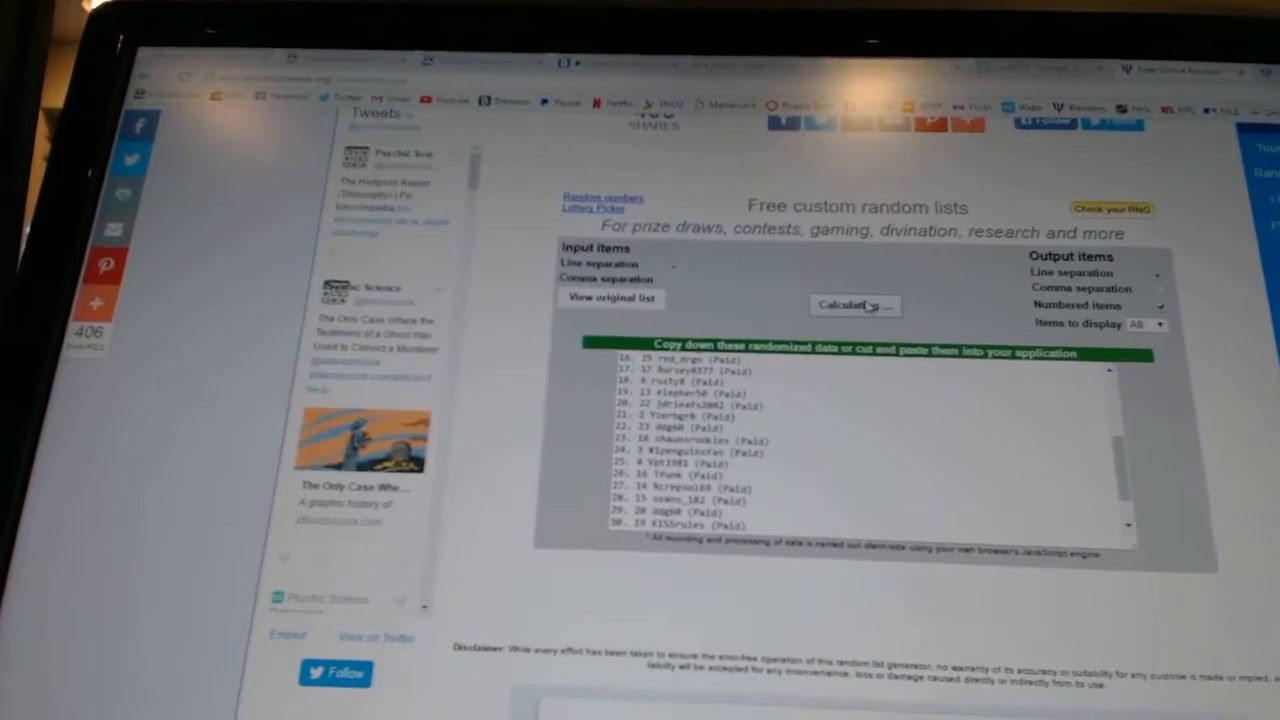
{"action": "left_click", "coordinate": [856, 306]}
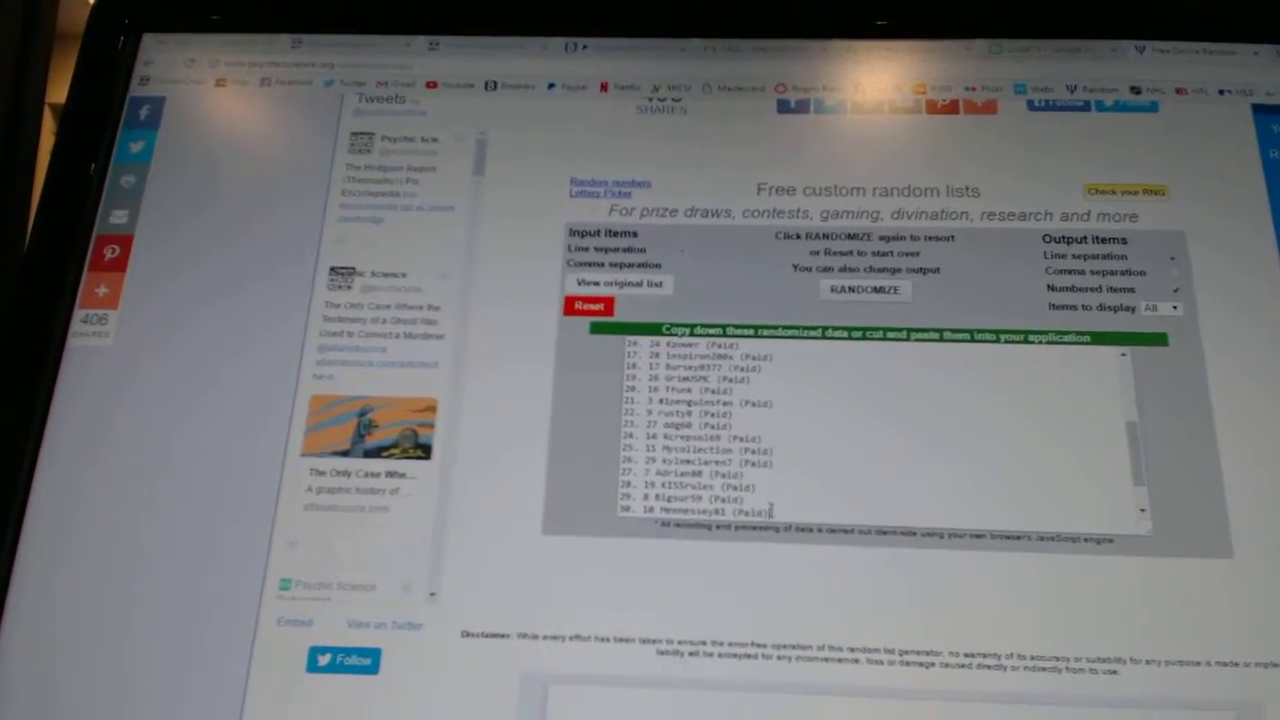